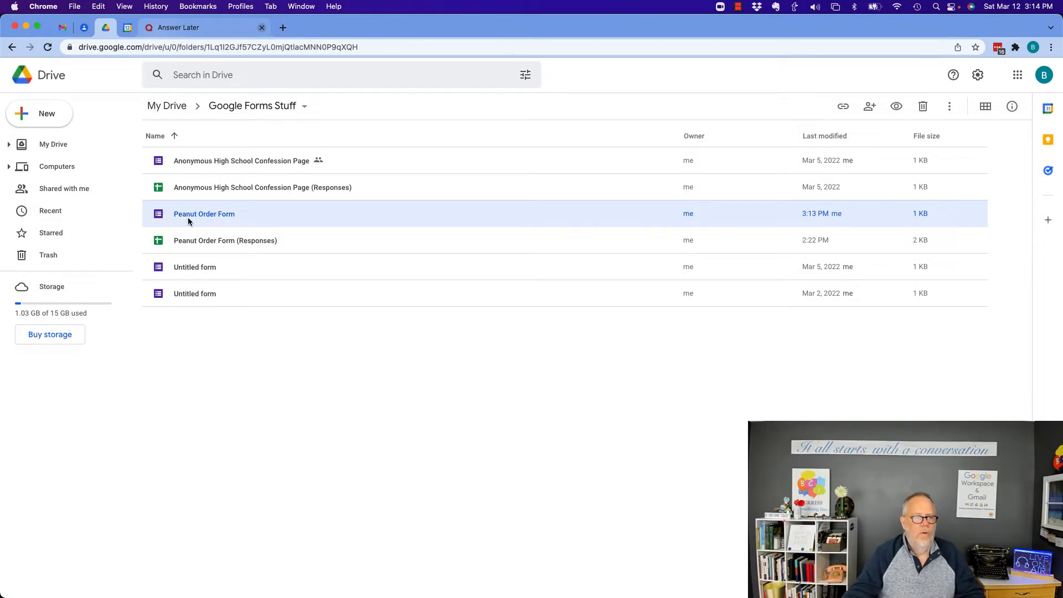
# Step: Open the Peanut Order Form from the Google Forms Stuff folder in Drive
pyautogui.doubleClick(204, 214)
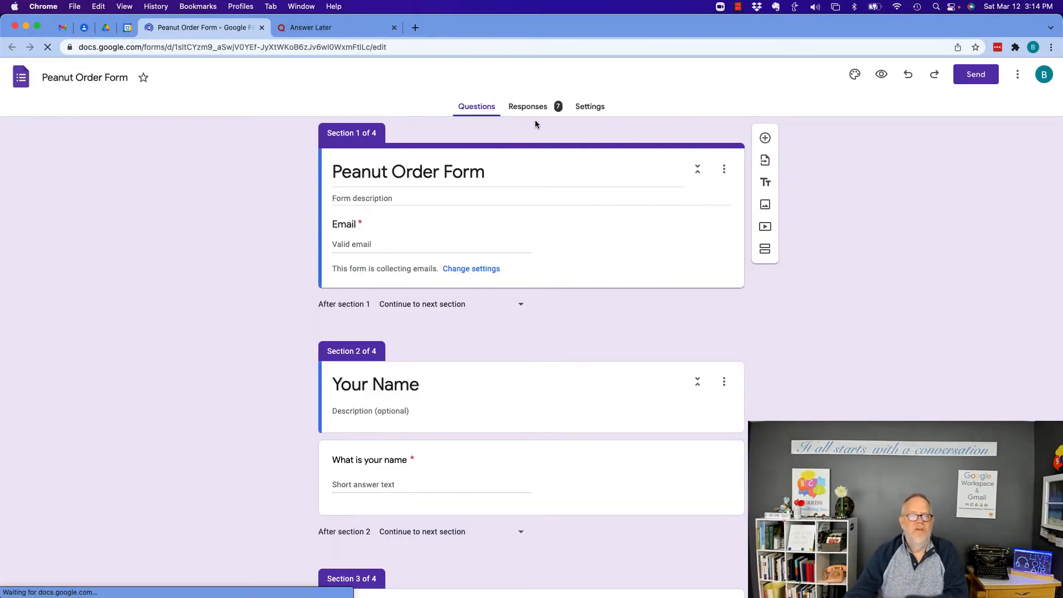
# Step: Show the Responses summary and review the seven collected responses
pyautogui.click(527, 106)
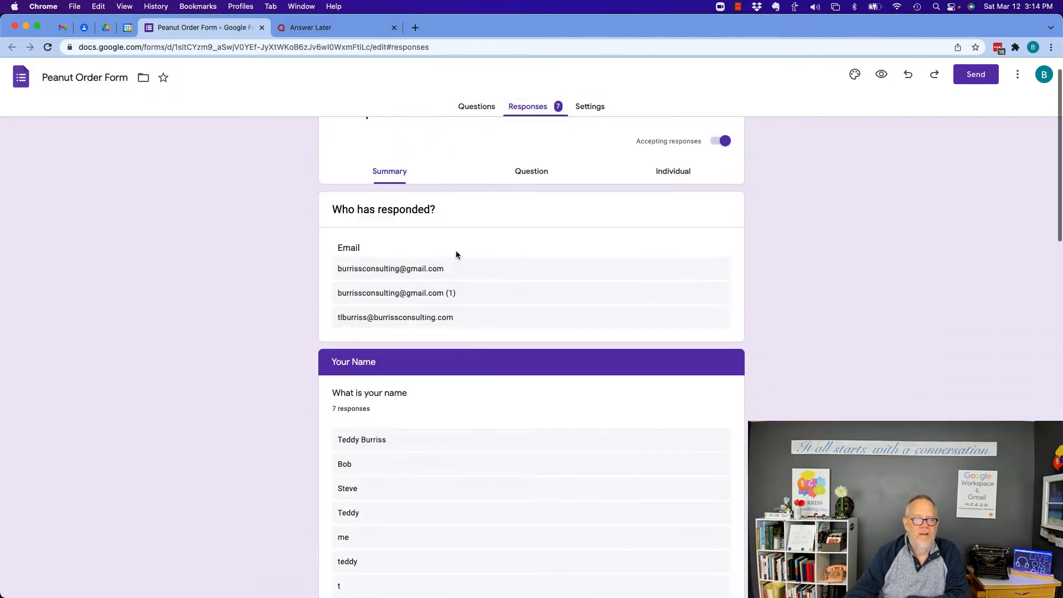
pyautogui.scroll(-3)
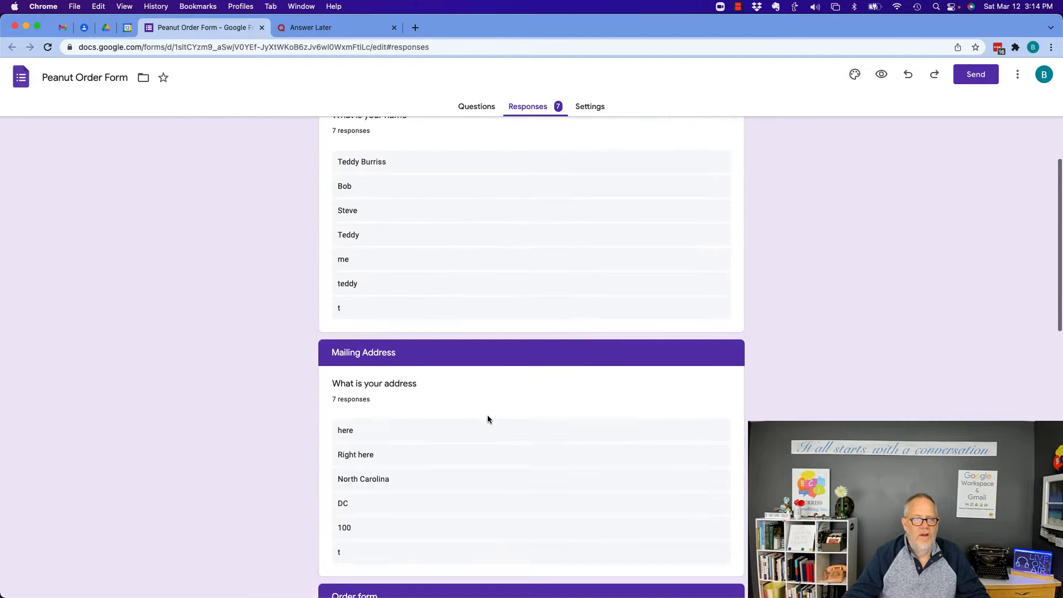
pyautogui.scroll(-3)
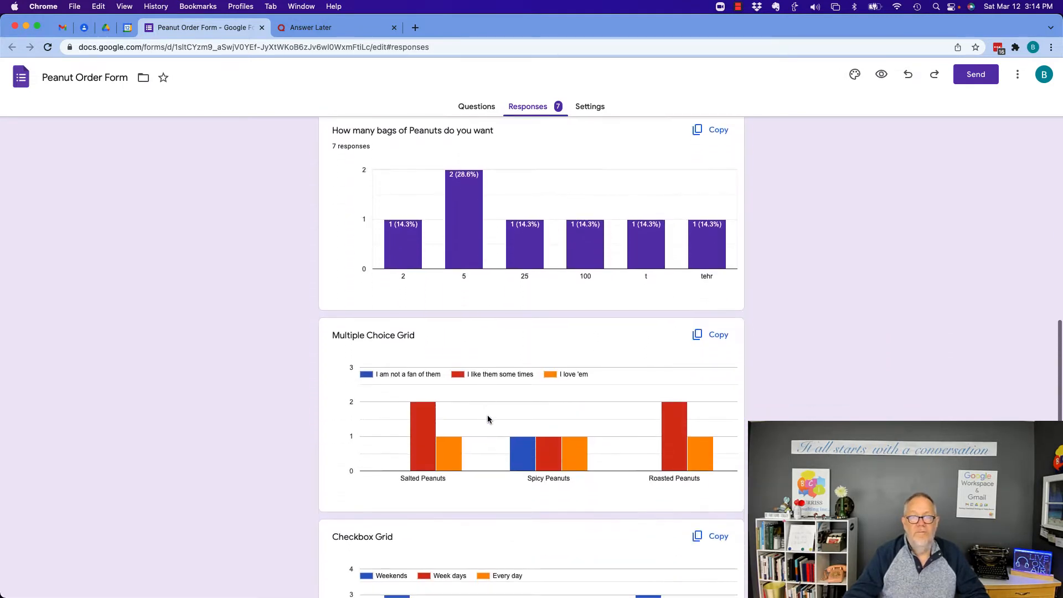
pyautogui.scroll(-3)
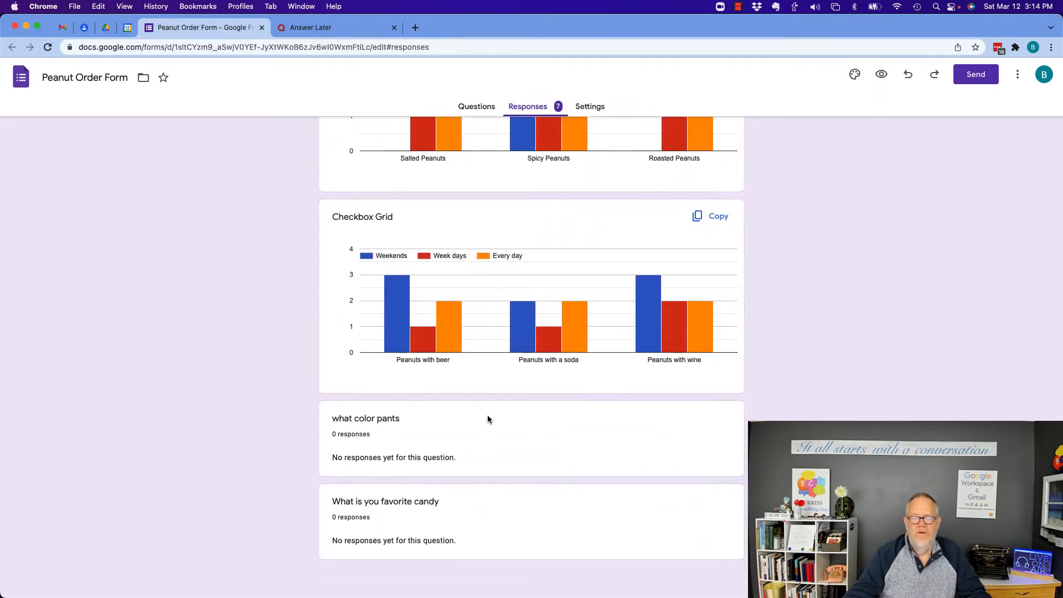
pyautogui.scroll(-3)
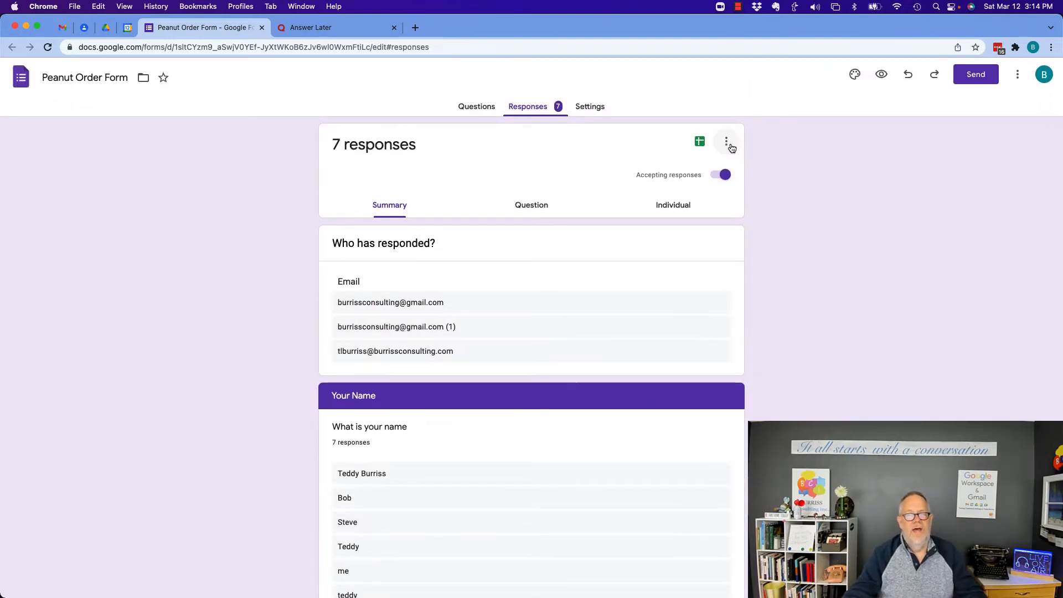
pyautogui.click(726, 141)
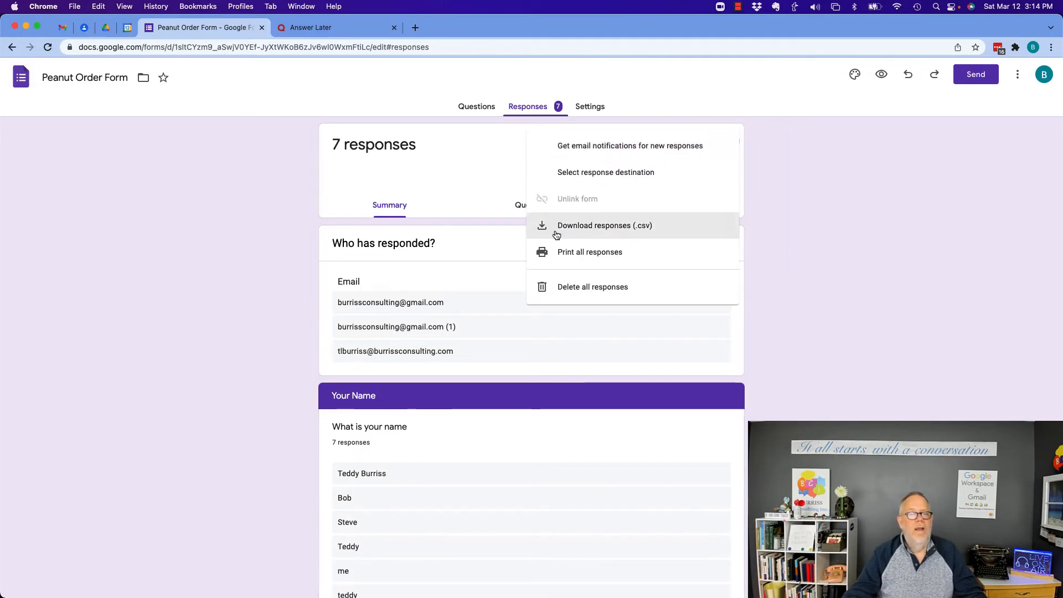
pyautogui.moveTo(580, 227)
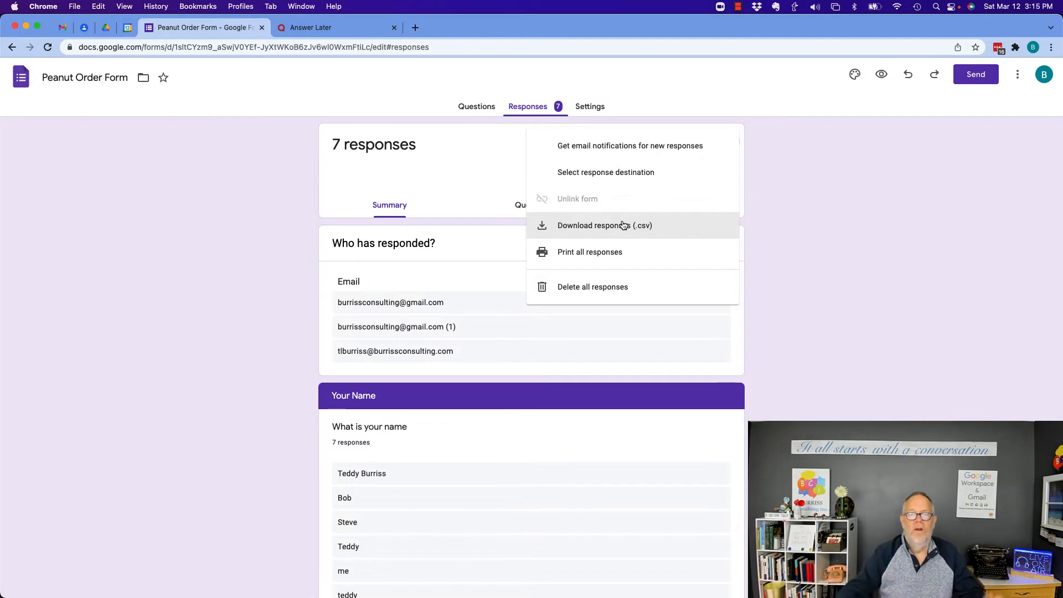
pyautogui.moveTo(799, 228)
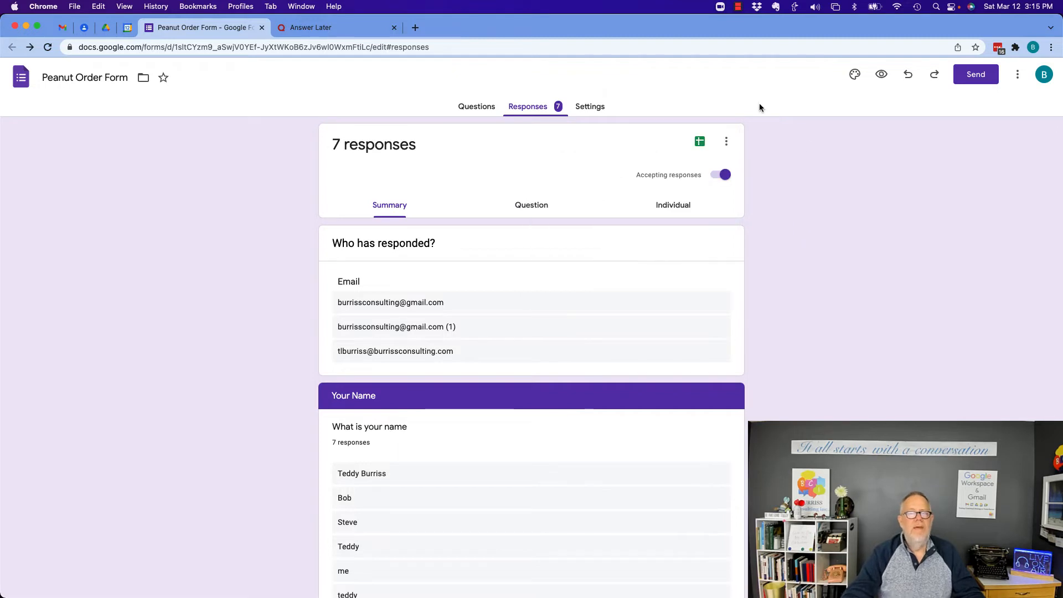
pyautogui.moveTo(700, 141)
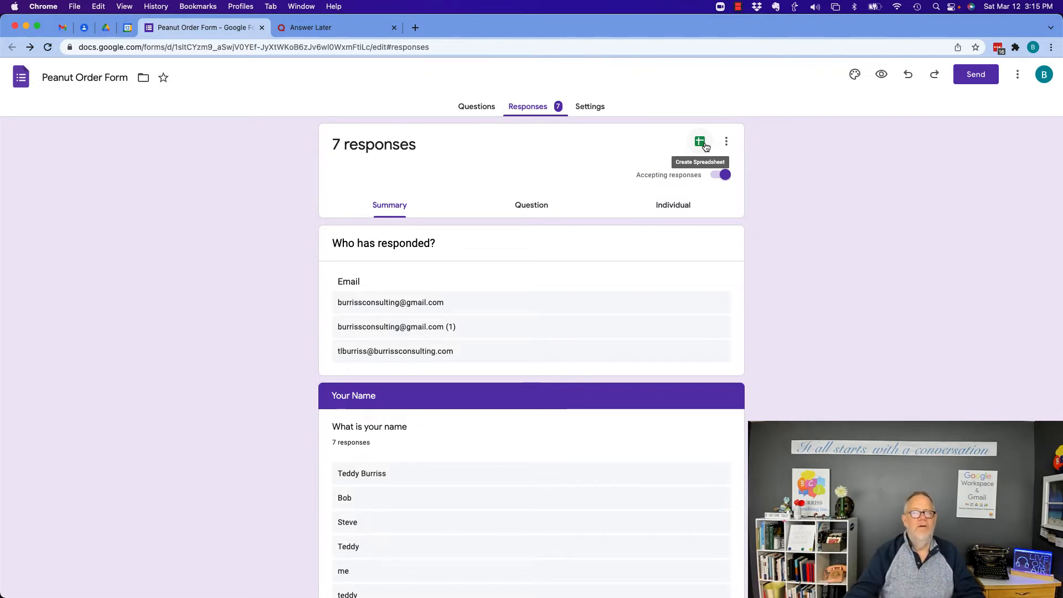
pyautogui.click(700, 141)
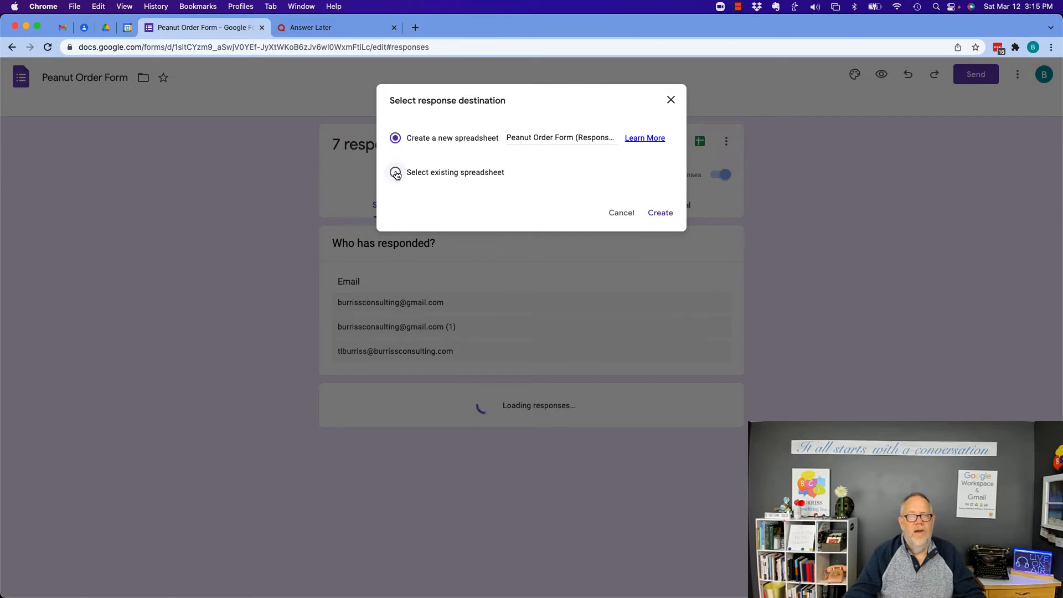
# Step: Create a new Peanut Order Form (Responses) spreadsheet holding all seven responses
pyautogui.click(658, 212)
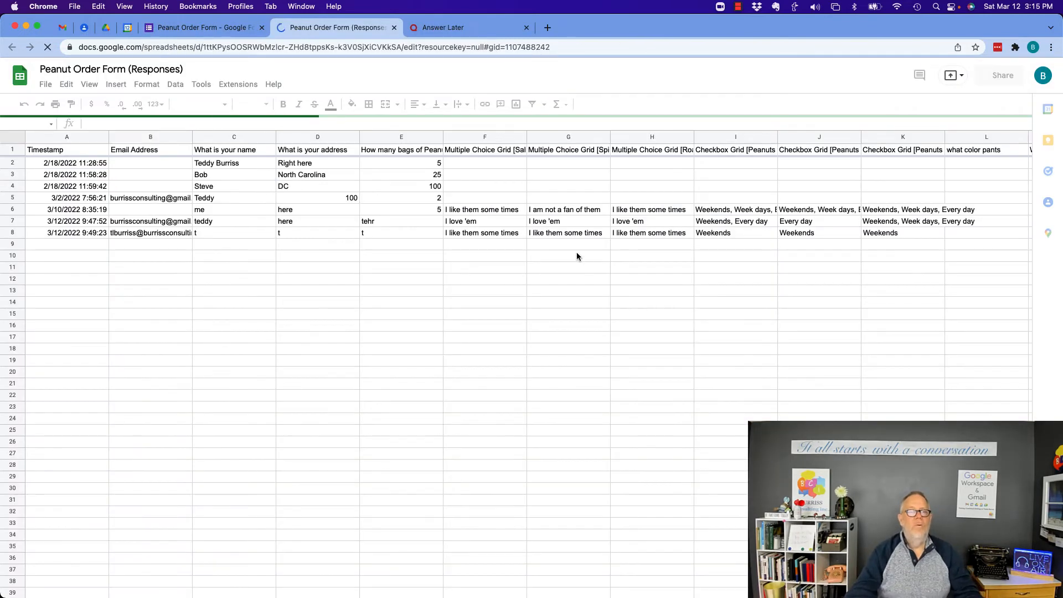
# Step: Review the Form Responses sheet data, then return to the Peanut Order Form's responses summary
pyautogui.click(216, 587)
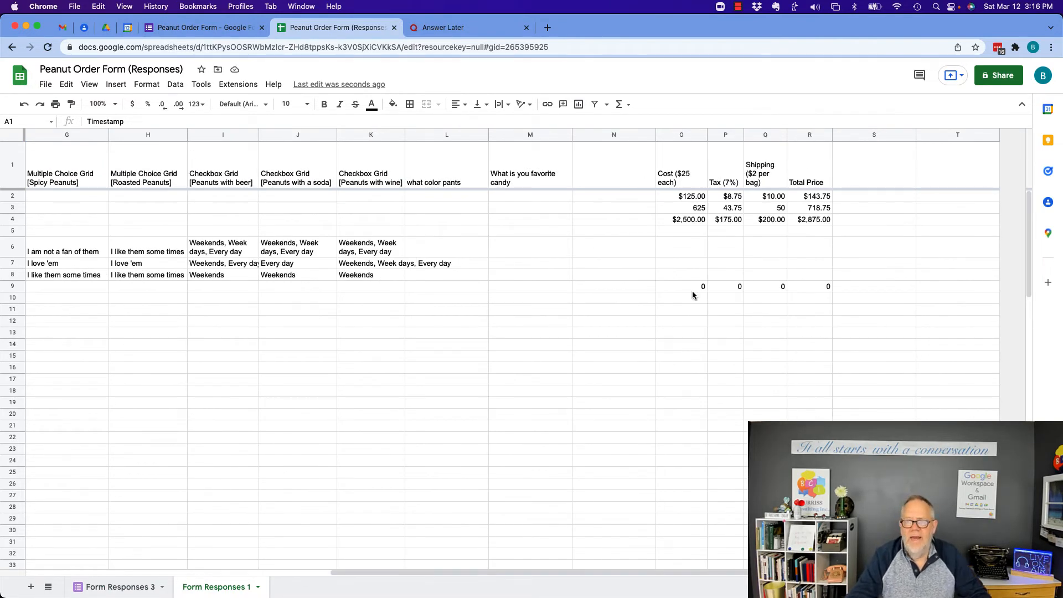
pyautogui.moveTo(707, 333)
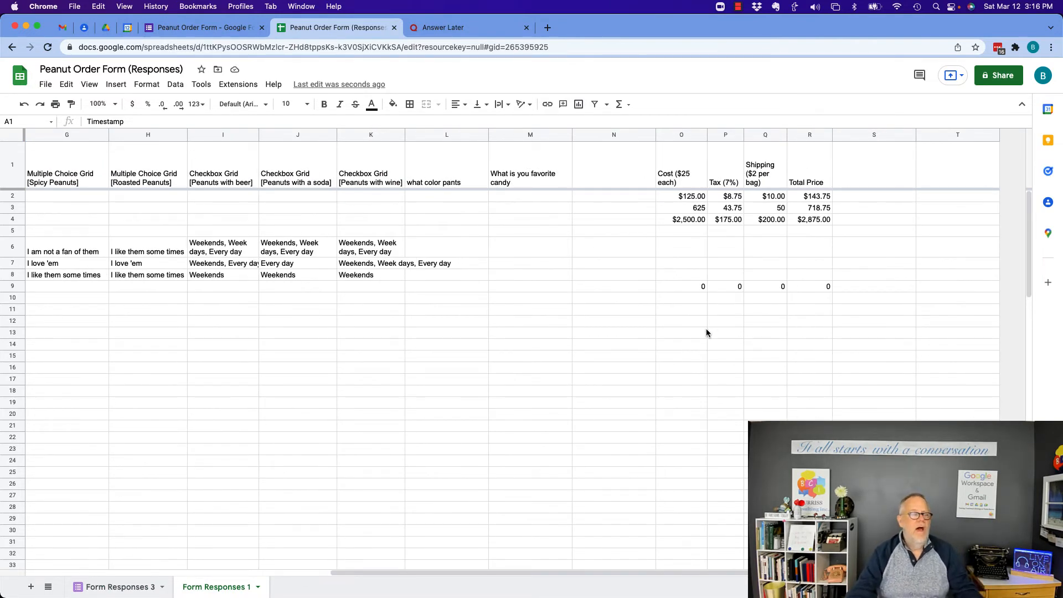
pyautogui.moveTo(449, 336)
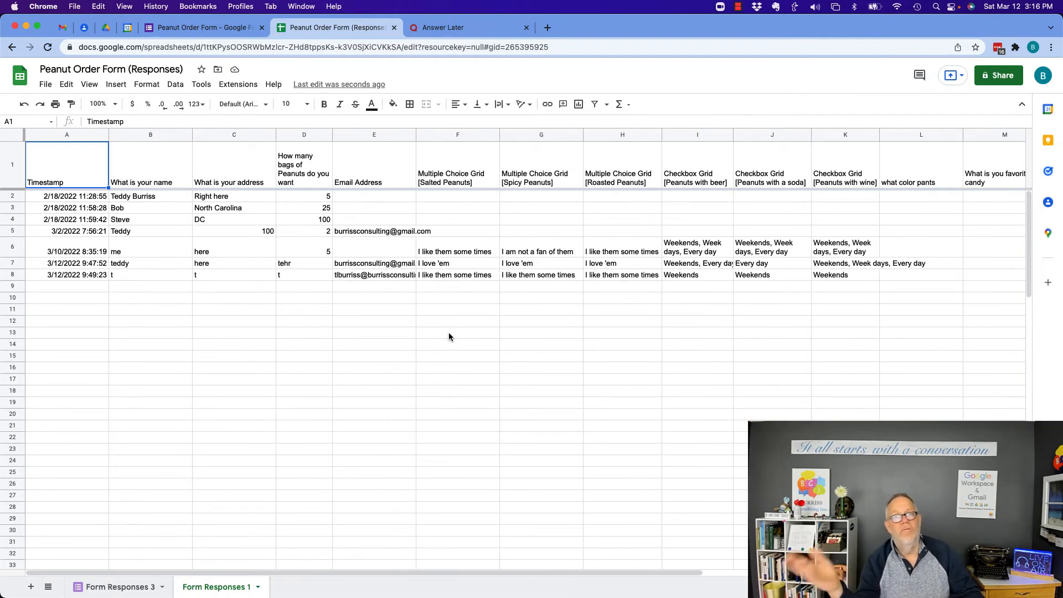
pyautogui.moveTo(997, 75)
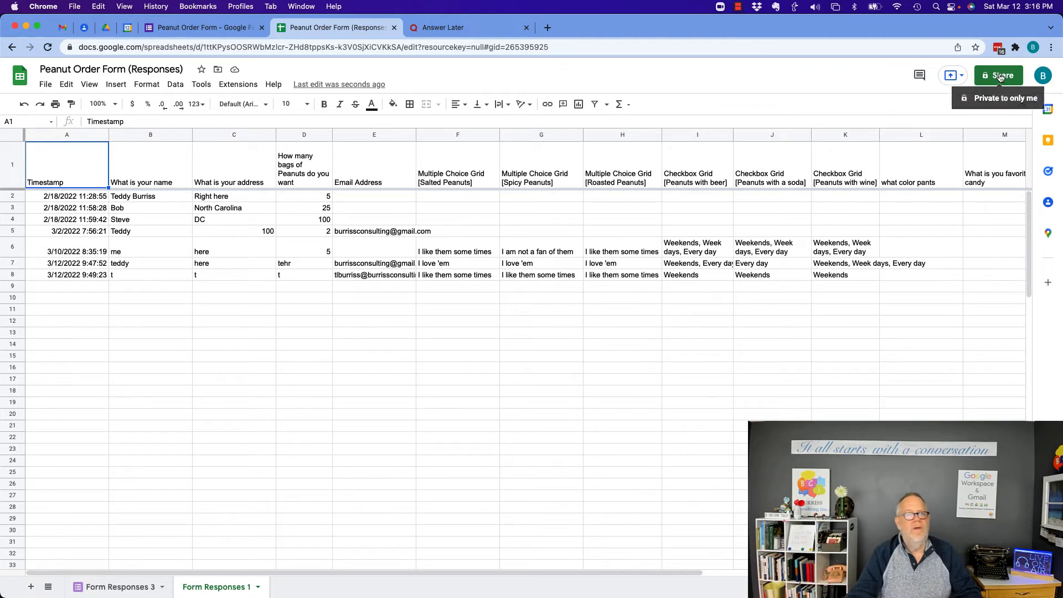
pyautogui.click(204, 26)
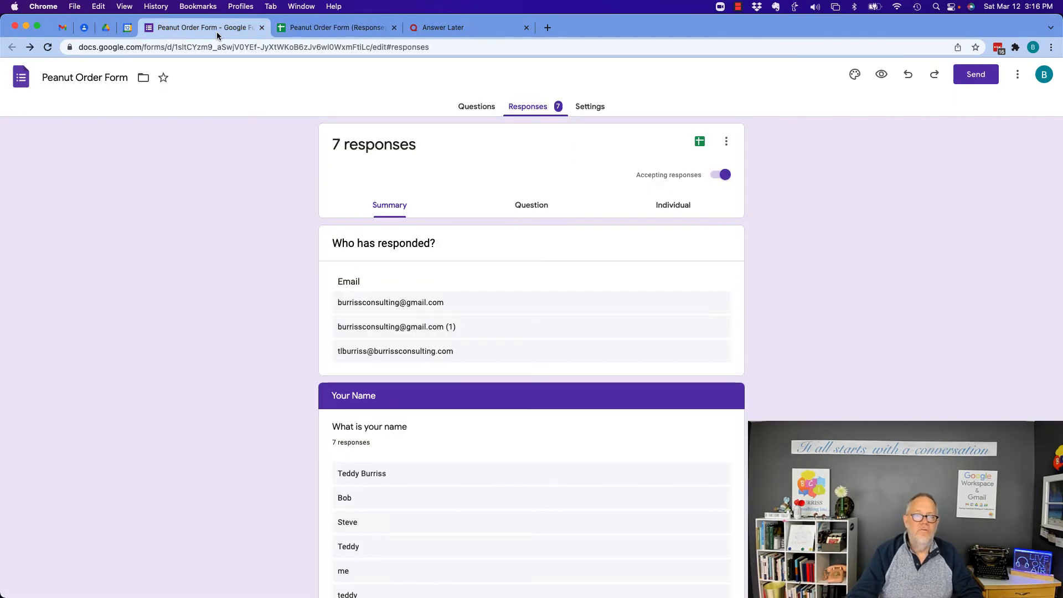
pyautogui.moveTo(653, 158)
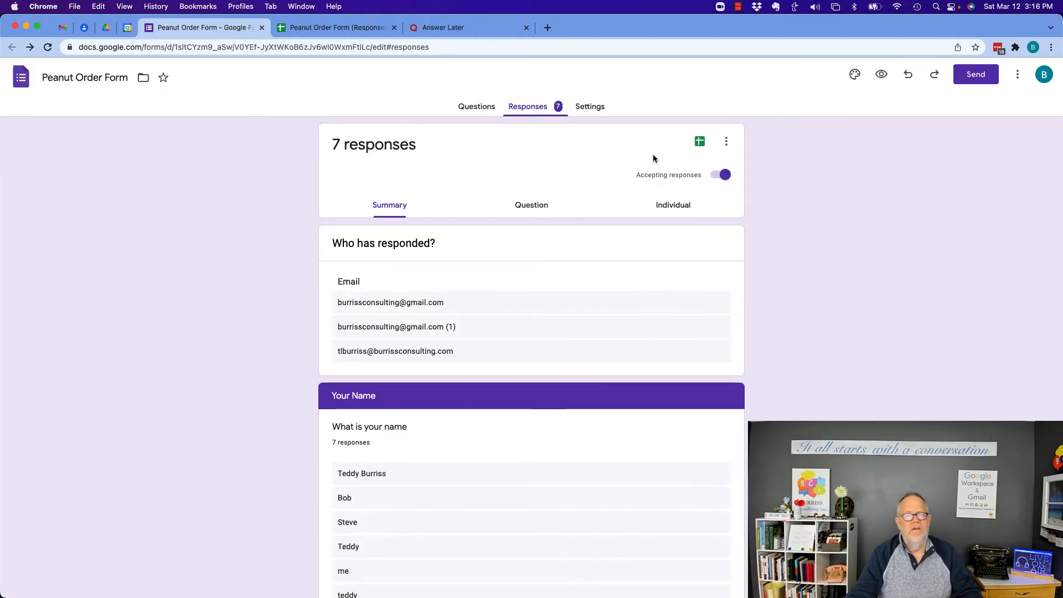